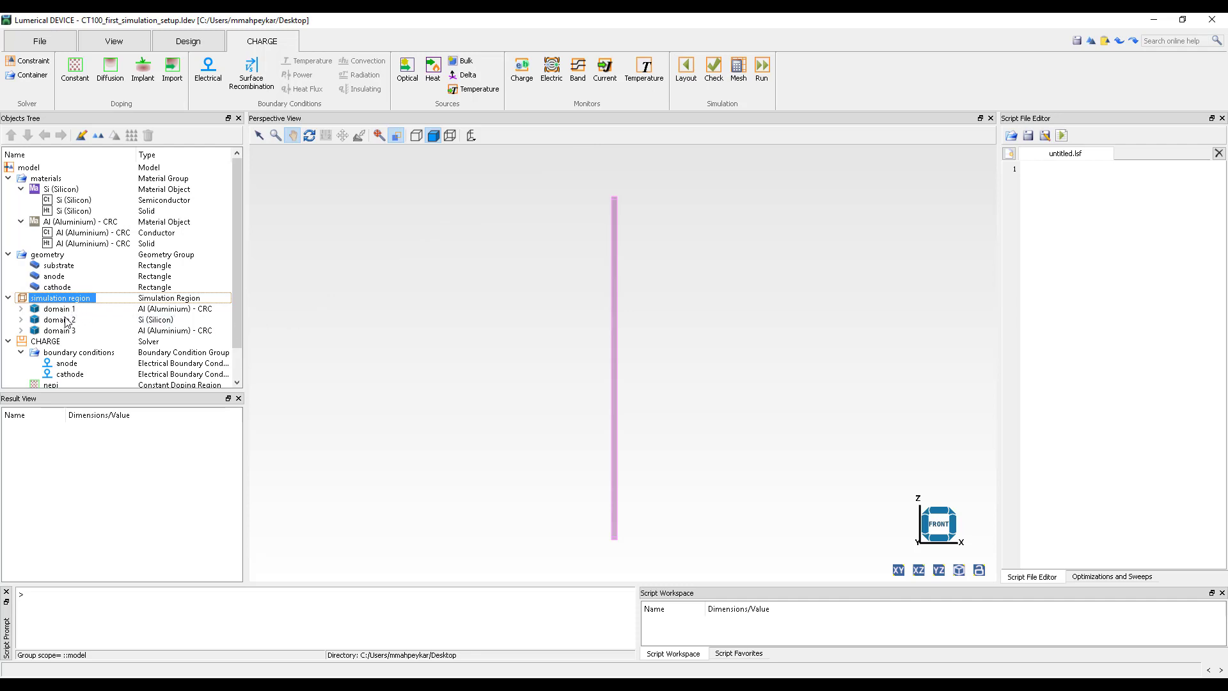
- Inspect the silicon domain, anode/cathode contacts, nepi/pwell doping and band monitor, then run the setup check
{"action": "left_click", "coordinate": [58, 320]}
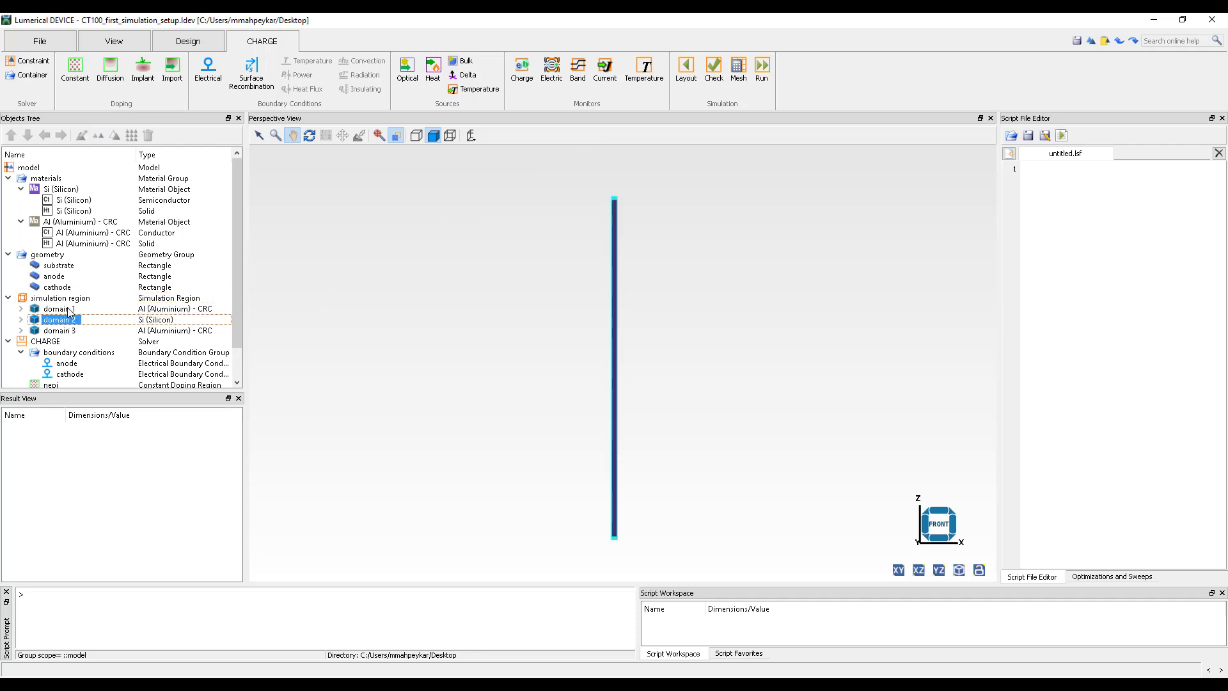
{"action": "left_click", "coordinate": [61, 330]}
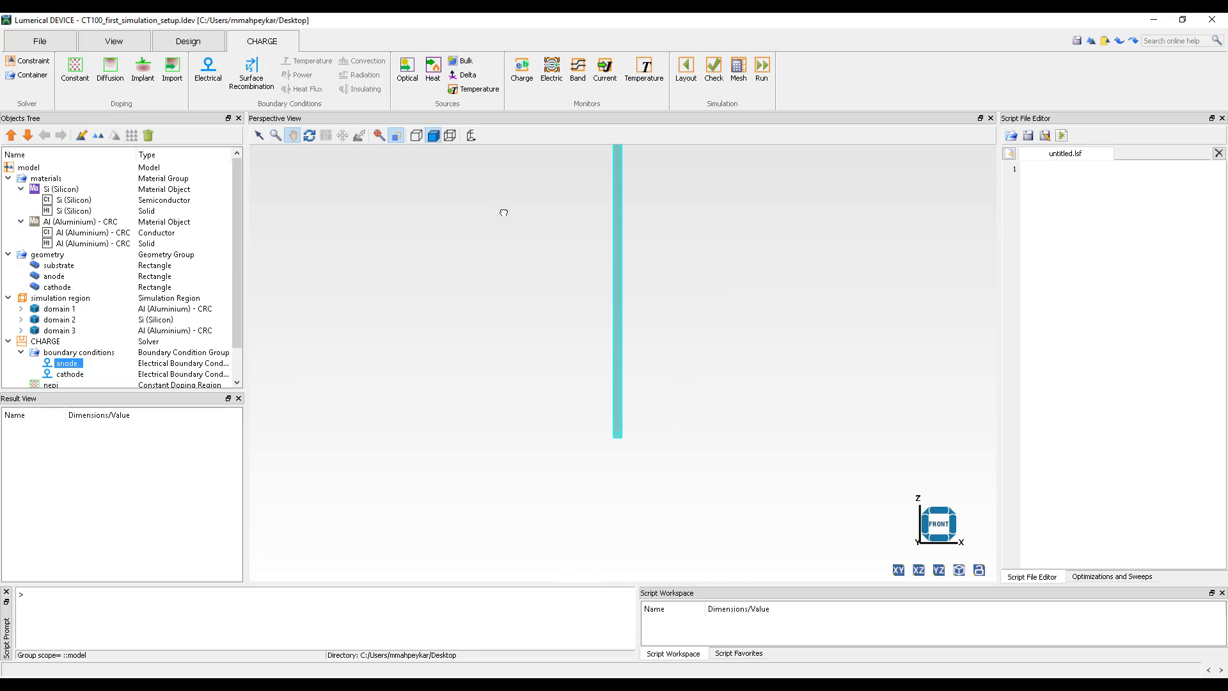
{"action": "left_click", "coordinate": [70, 374]}
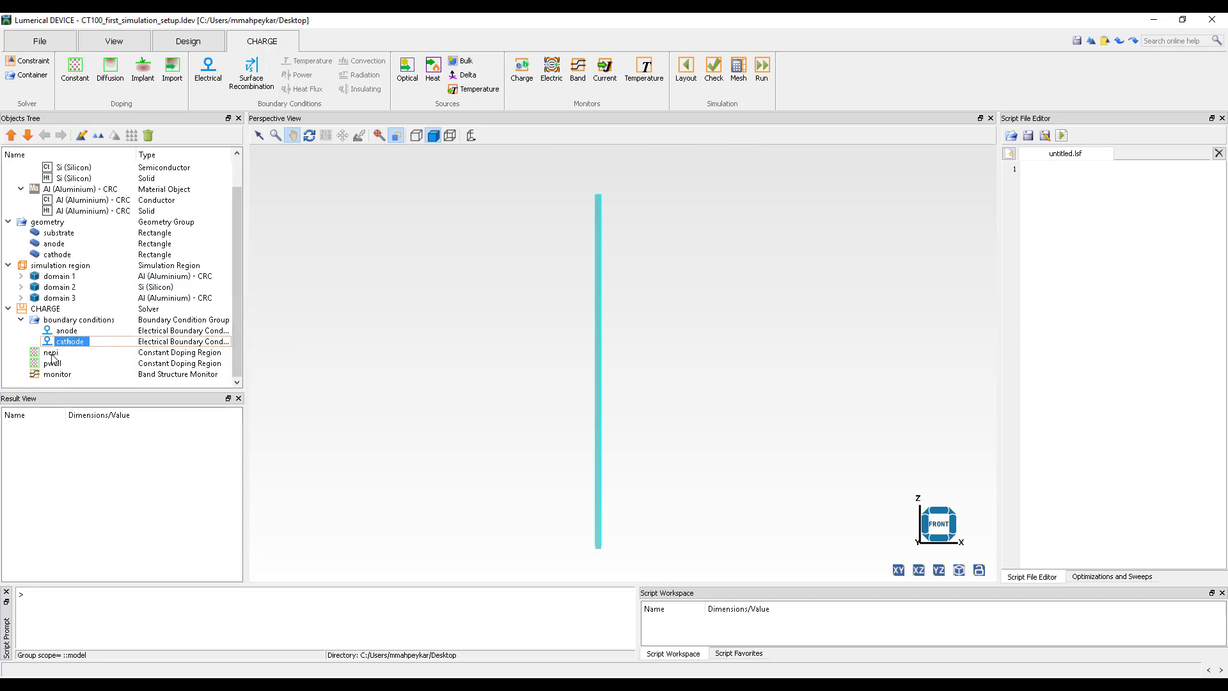
{"action": "left_click", "coordinate": [51, 352]}
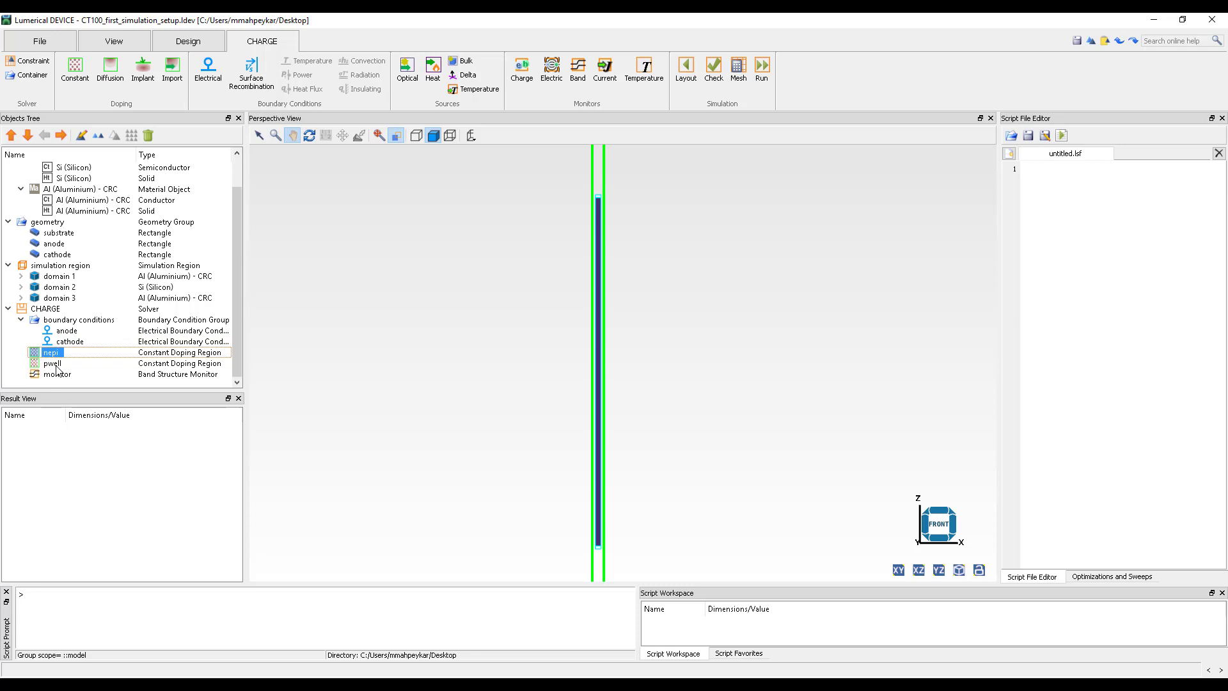
{"action": "left_click", "coordinate": [53, 362]}
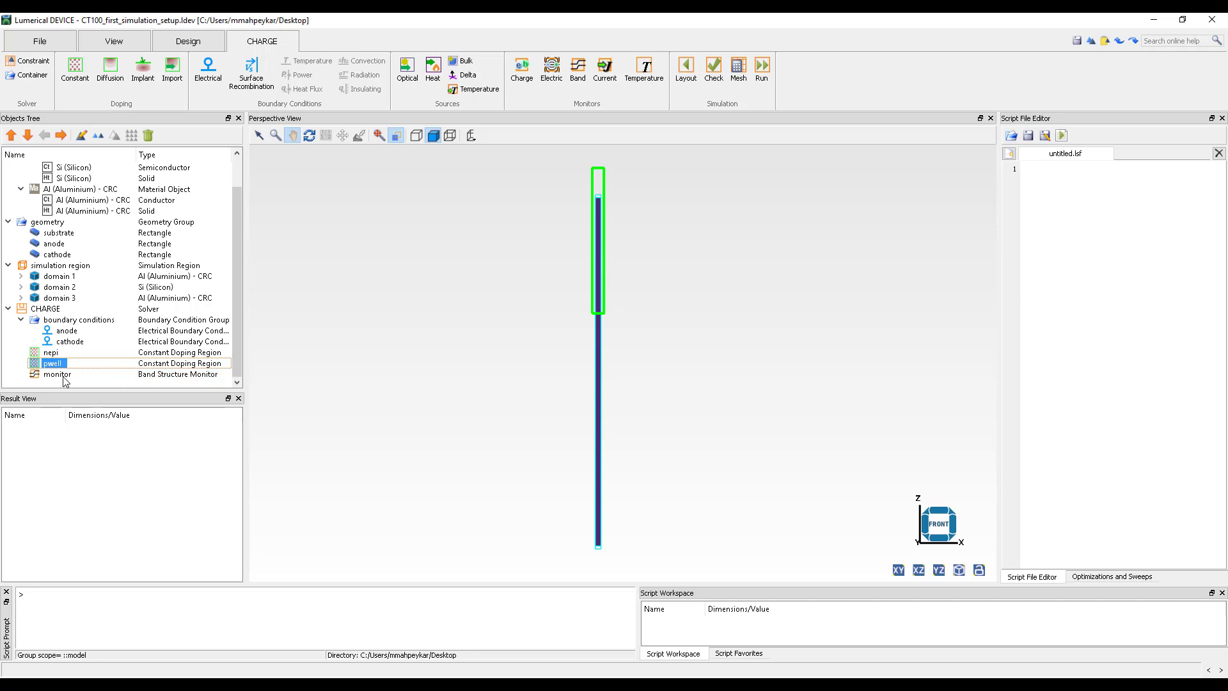
{"action": "left_click", "coordinate": [56, 373]}
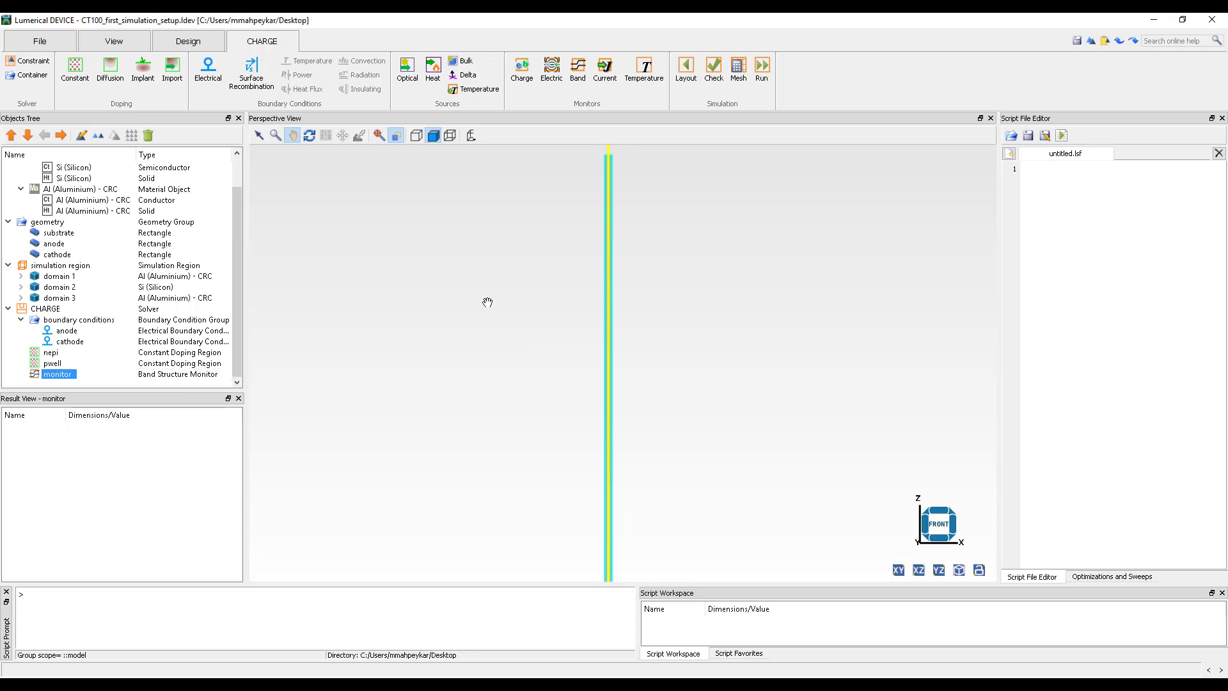
{"action": "left_click", "coordinate": [712, 66]}
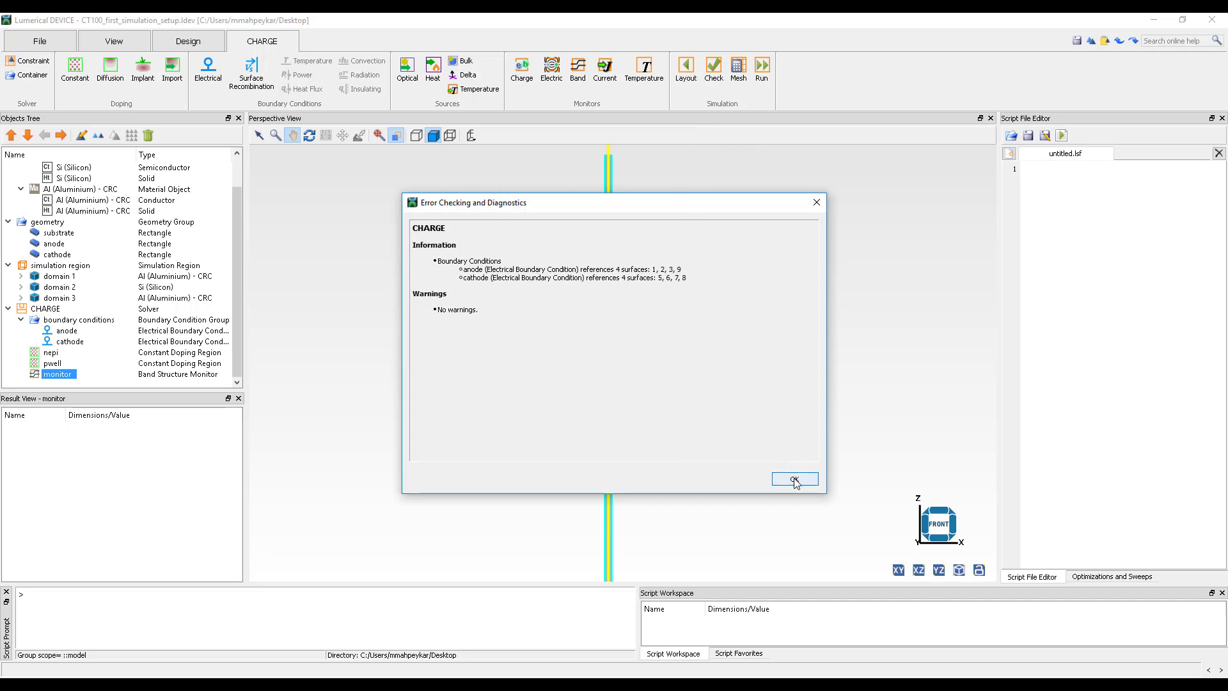
{"action": "left_click", "coordinate": [795, 479]}
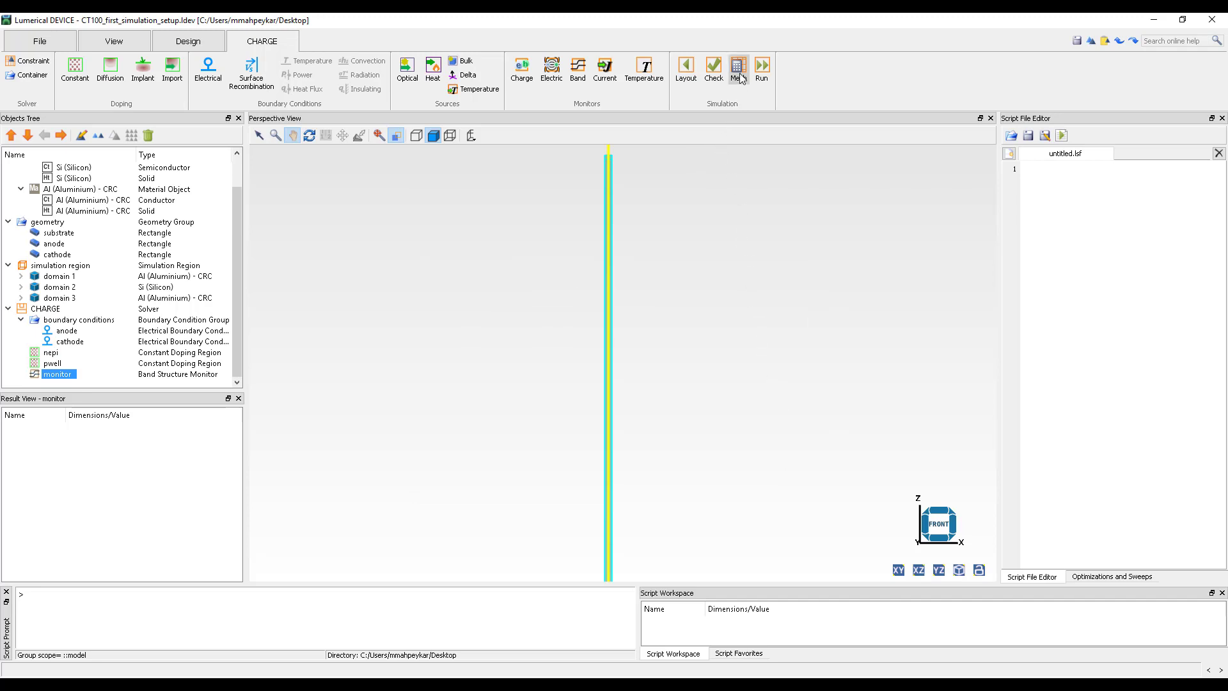
- Mesh the CT100 diode and plot the CHARGE solver's grid result with Visualize > grid
{"action": "left_click", "coordinate": [761, 66]}
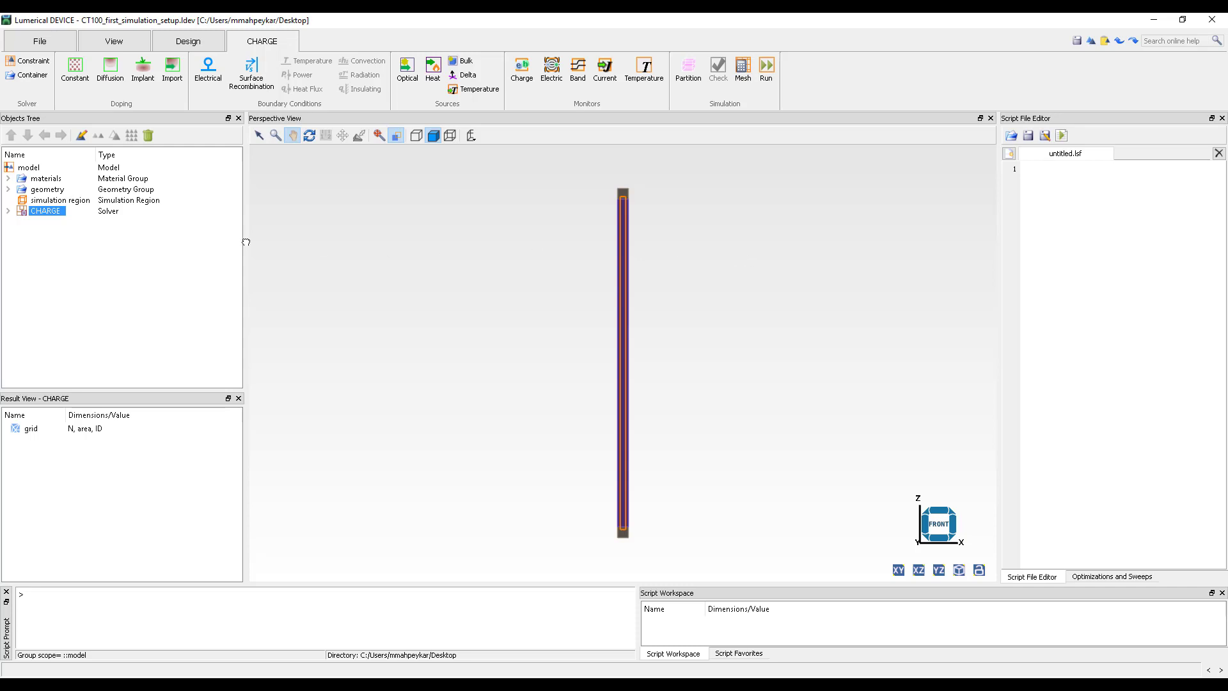
{"action": "mouse_move", "coordinate": [77, 210]}
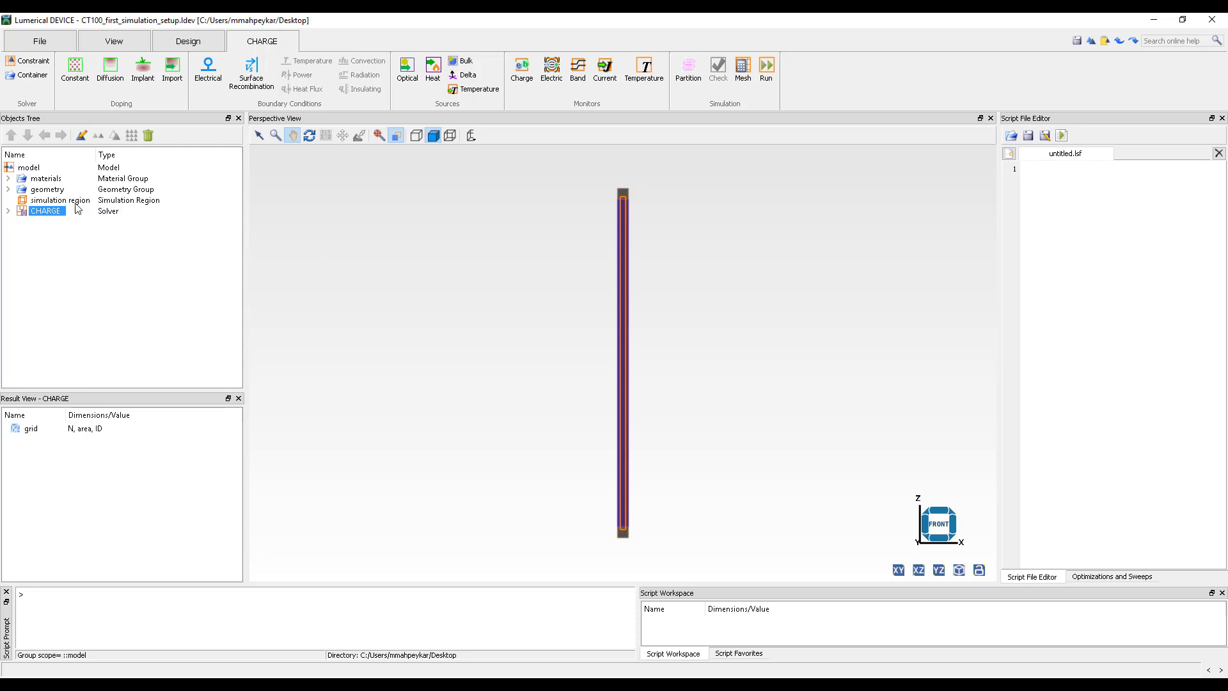
{"action": "right_click", "coordinate": [45, 211]}
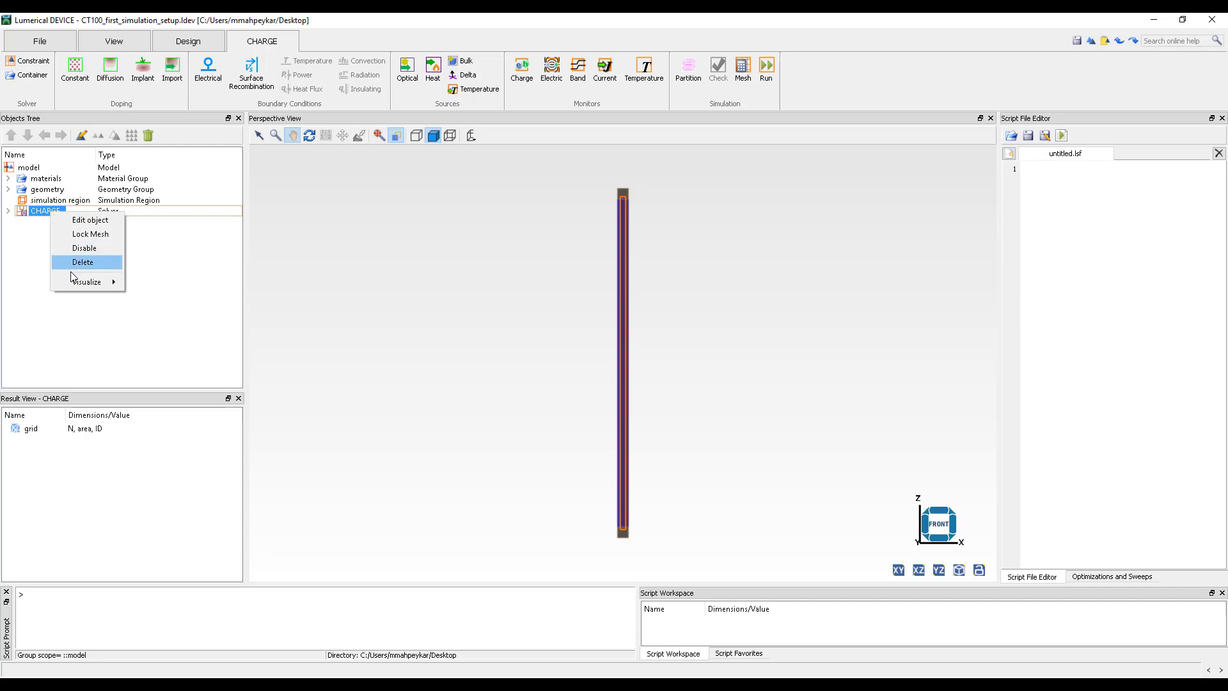
{"action": "left_click", "coordinate": [88, 282]}
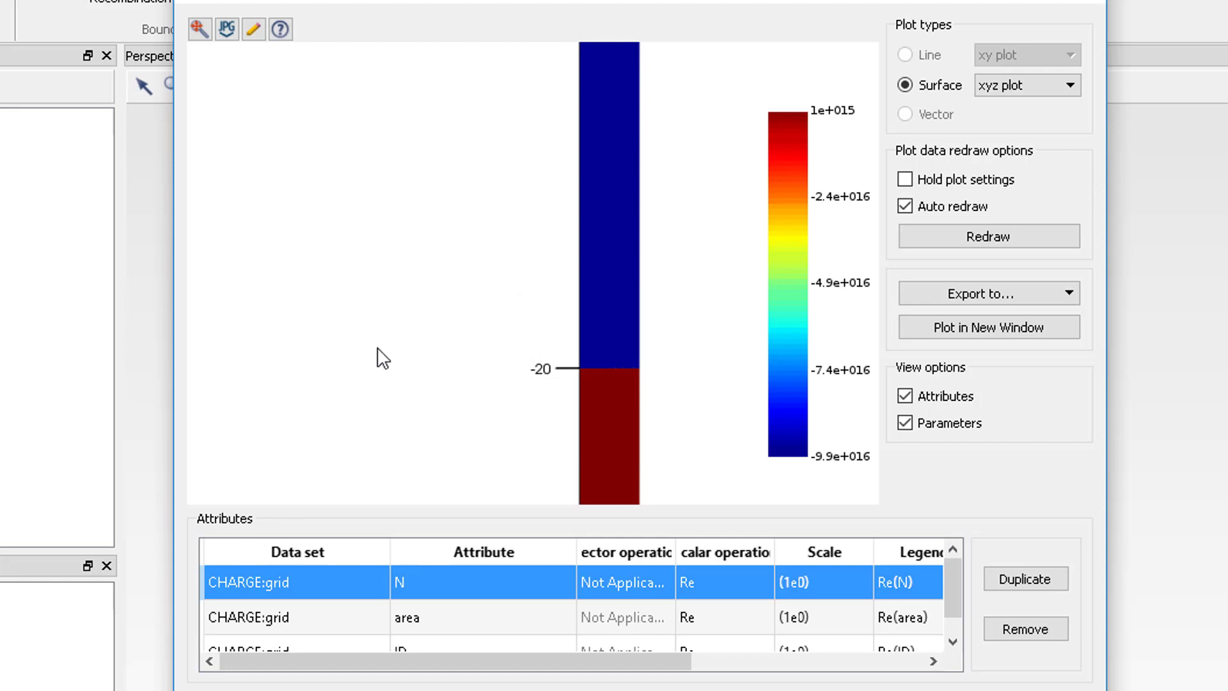
- Open the display settings for the N doping plot in Visualizer 1
{"action": "left_click", "coordinate": [254, 28]}
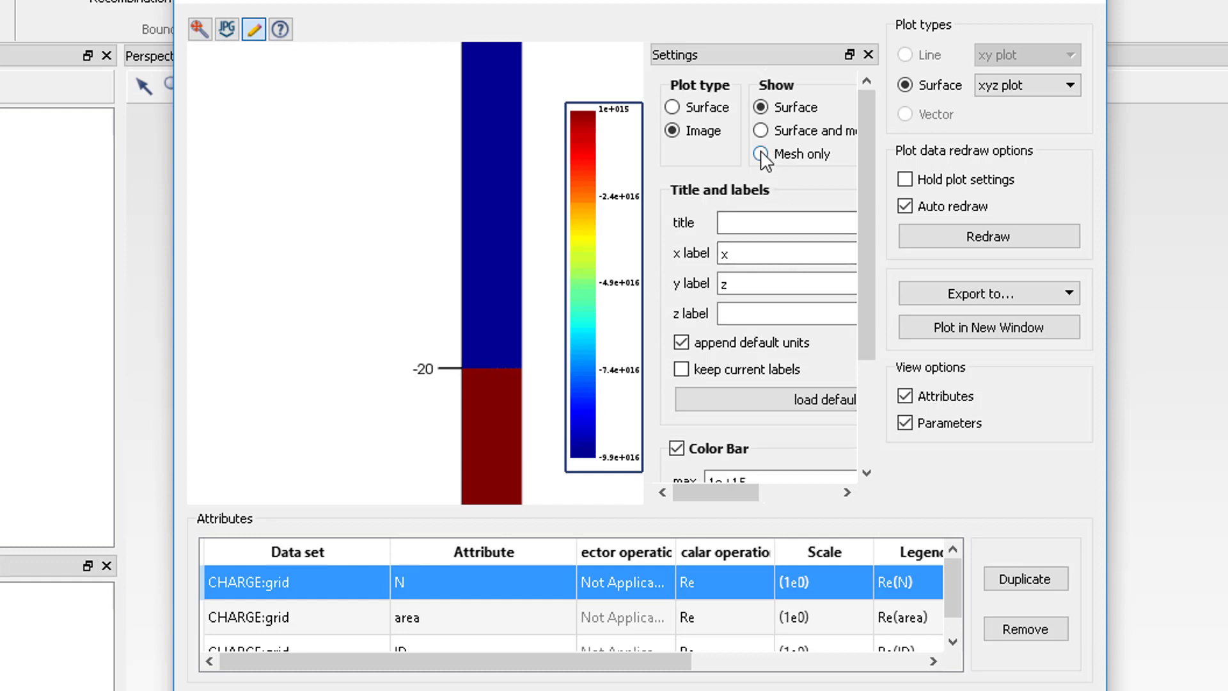
- Set the doping grid plot to show the triangular mesh only
{"action": "left_click", "coordinate": [761, 153]}
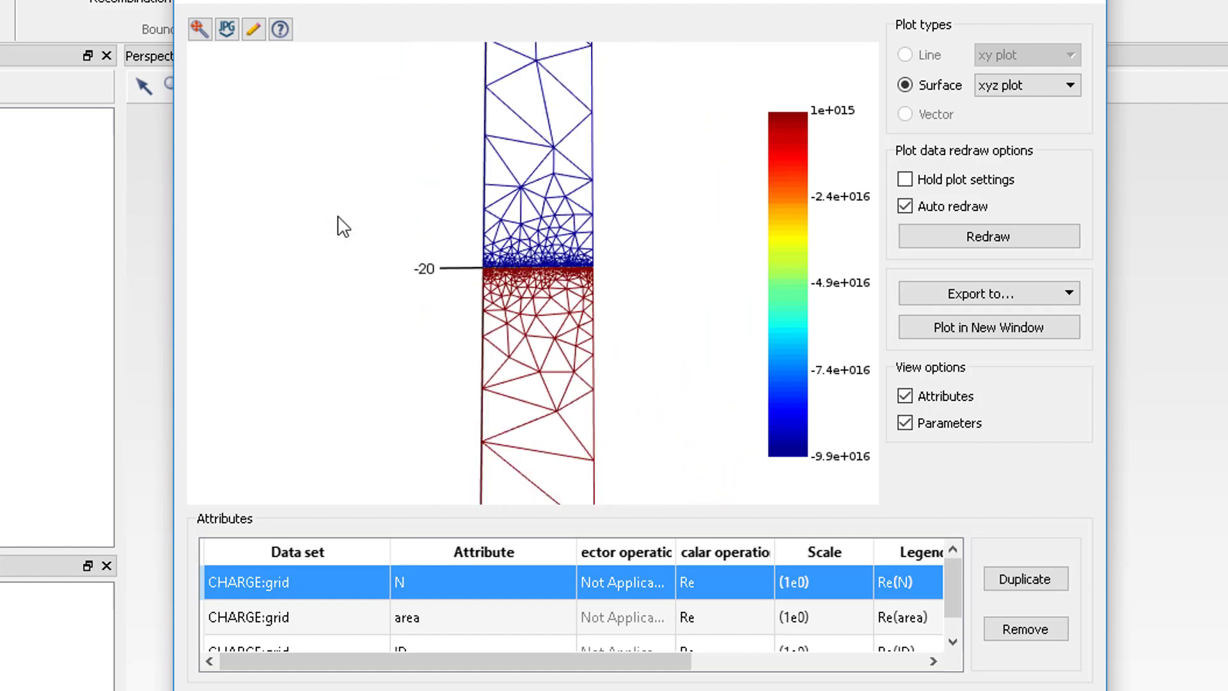
{"action": "mouse_move", "coordinate": [329, 295]}
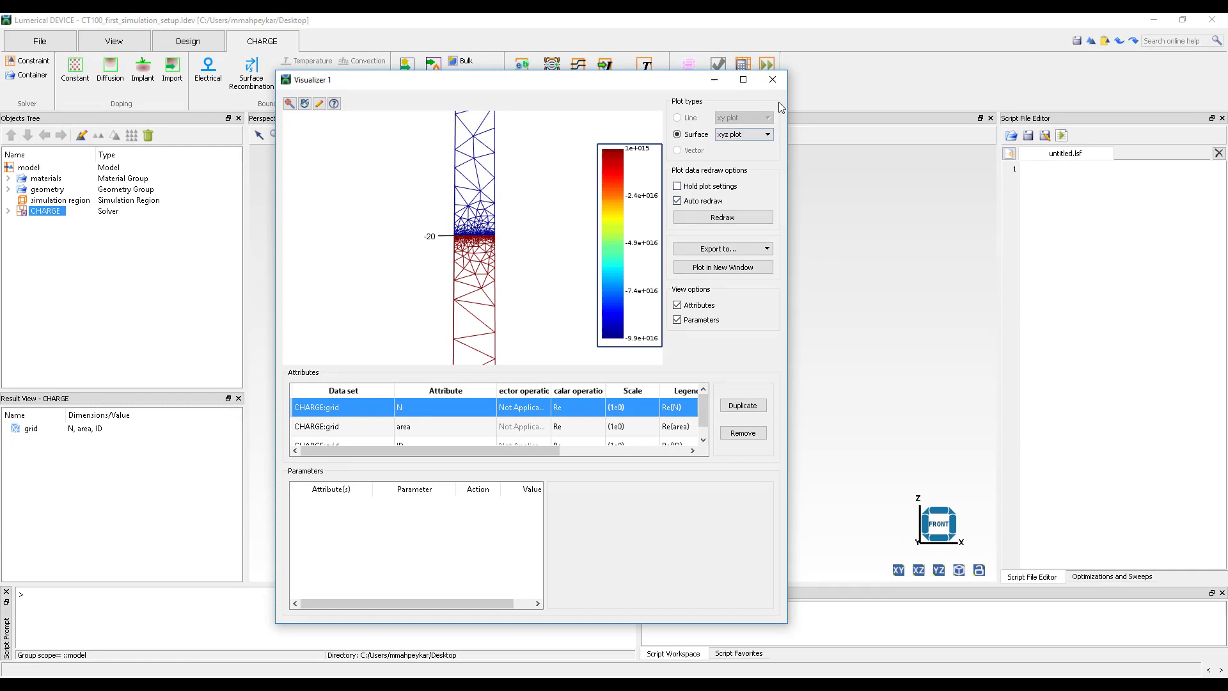
- Close Visualizer 1 and launch the CHARGE simulation run in the Job Manager
{"action": "left_click", "coordinate": [771, 80]}
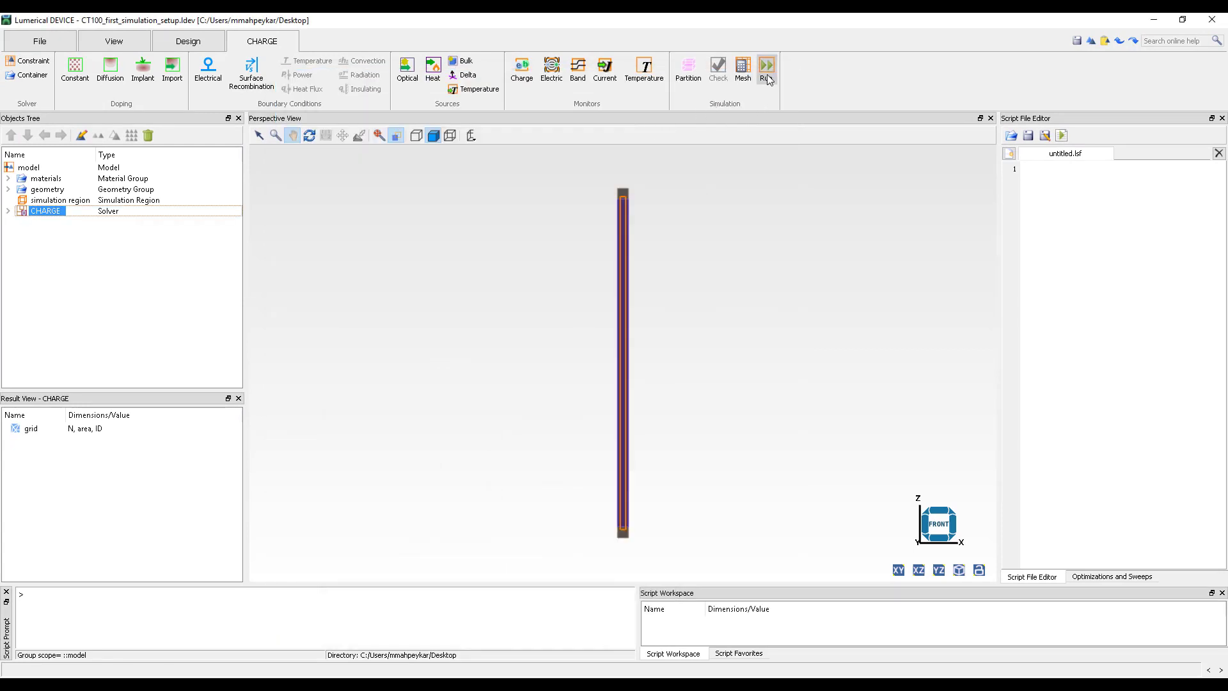
{"action": "left_click", "coordinate": [765, 66]}
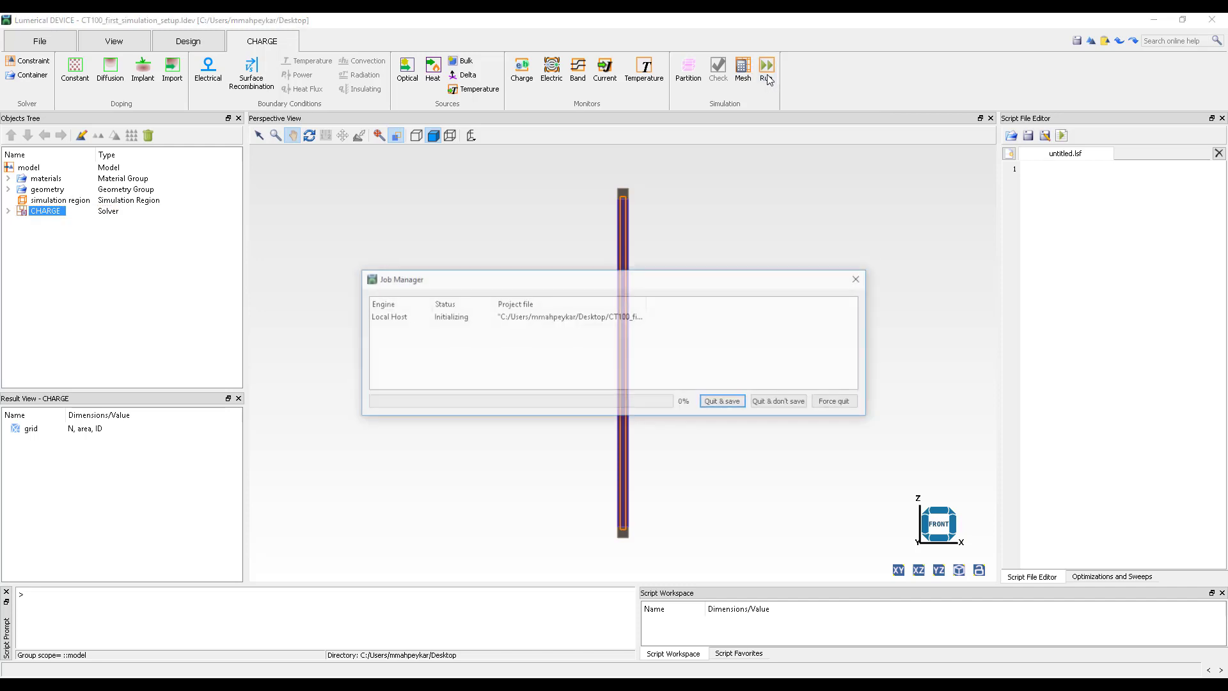